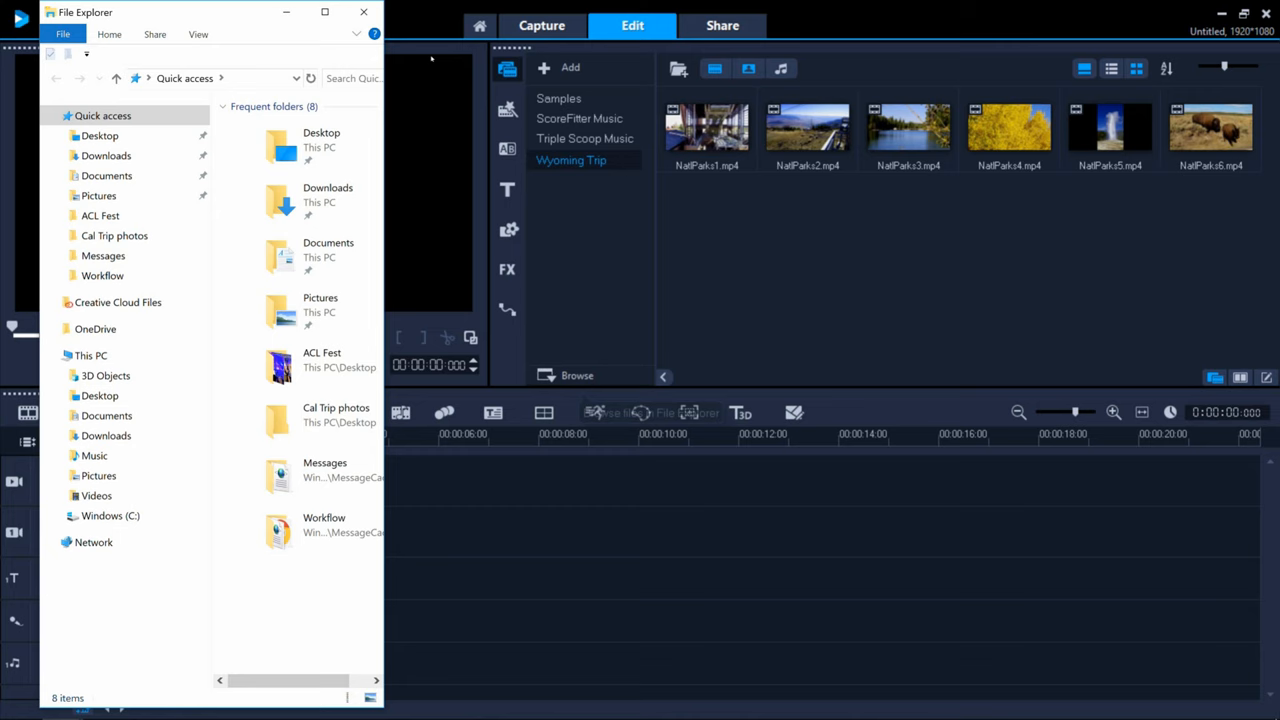
Close the File Explorer window so only the VideoStudio editor with the Wyoming Trip clips remains.
left_click(60, 20)
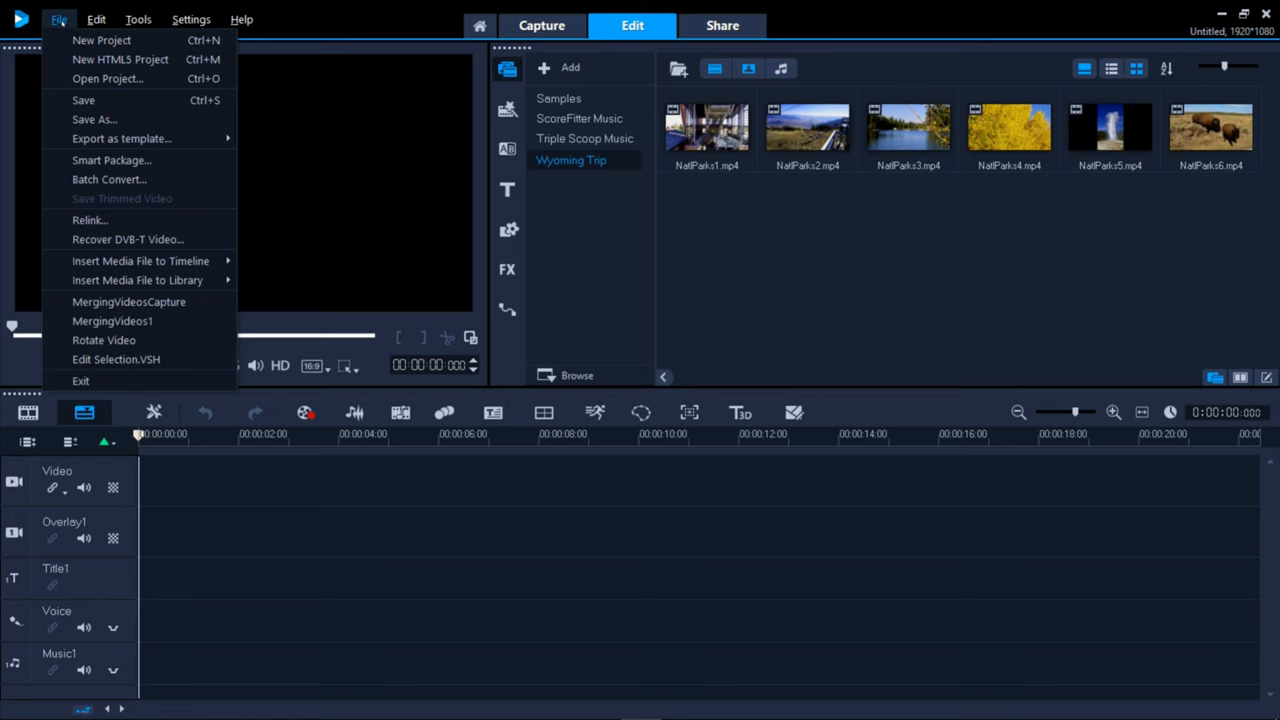
mouse_move(140, 260)
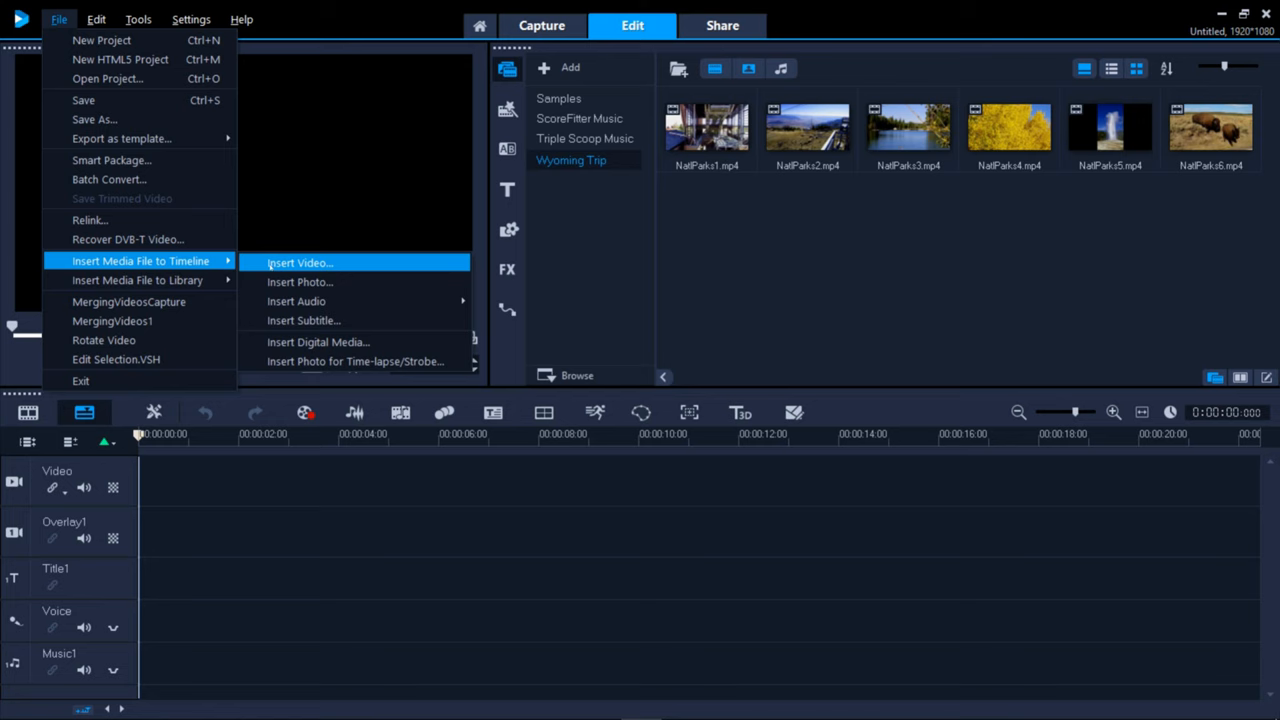
mouse_move(138, 280)
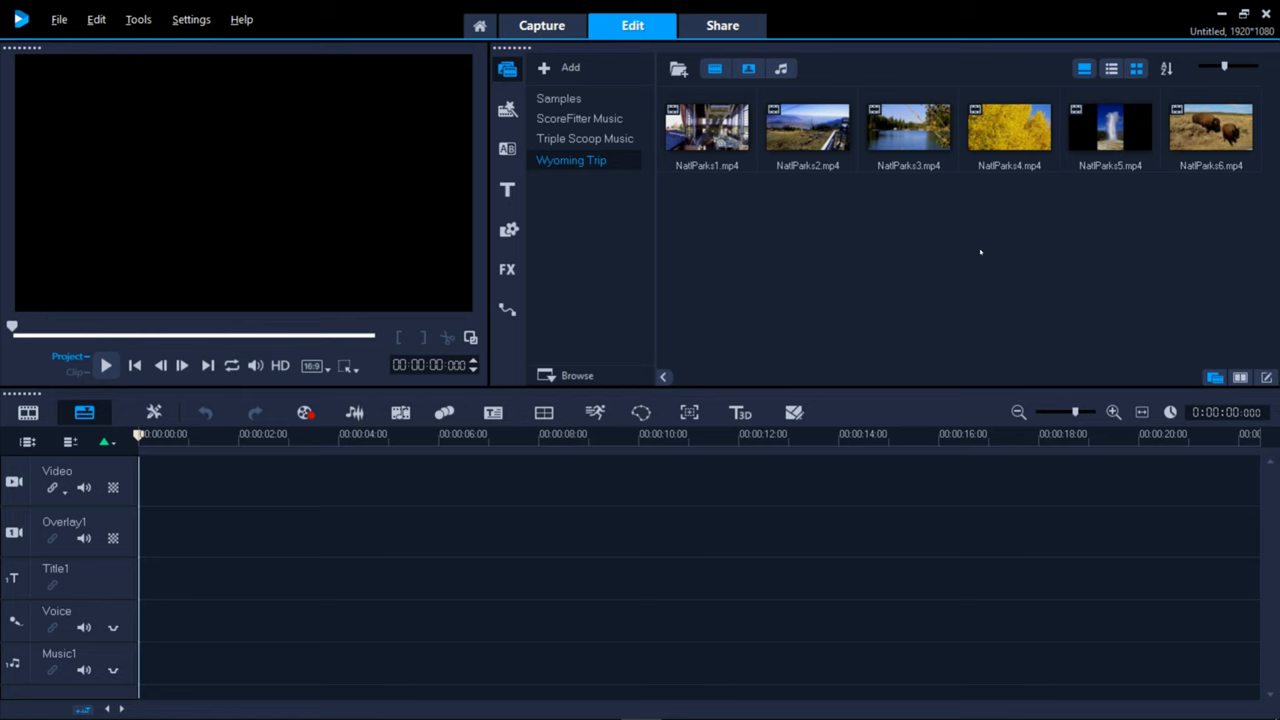
Place NatParks1–6 in order on the video track and fit the whole project in the timeline view.
left_click(1164, 68)
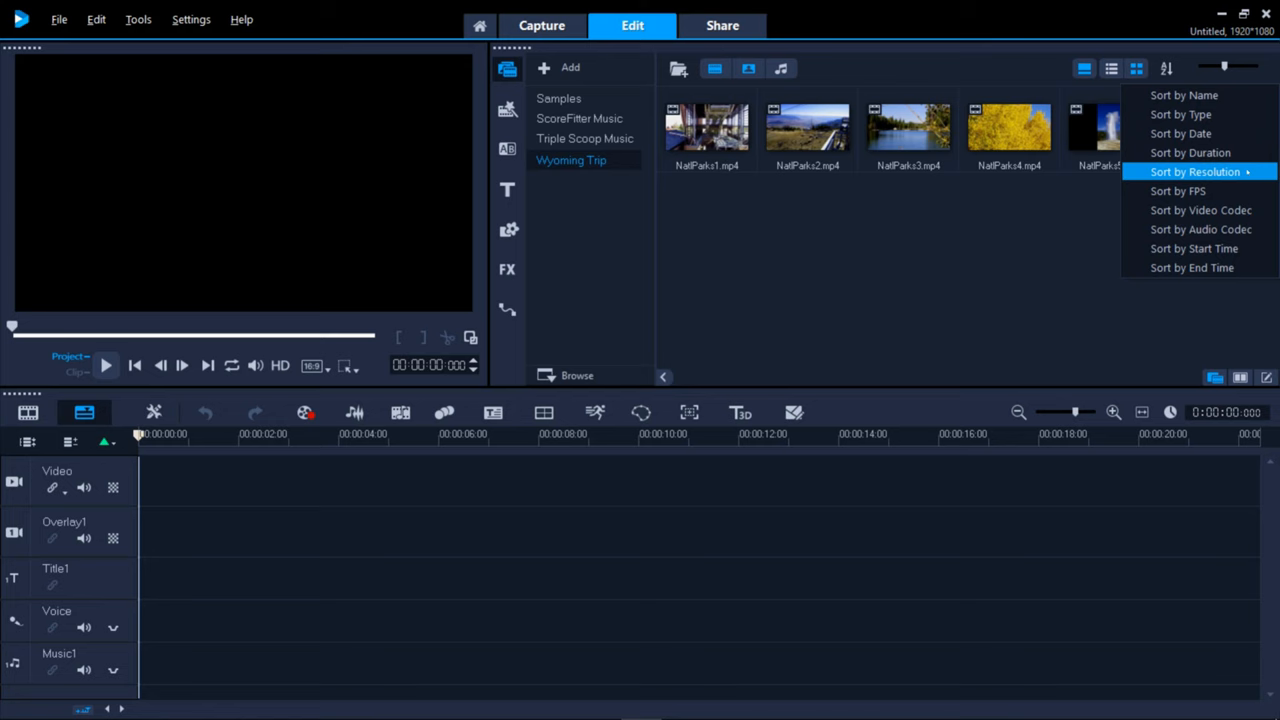
mouse_move(1180, 132)
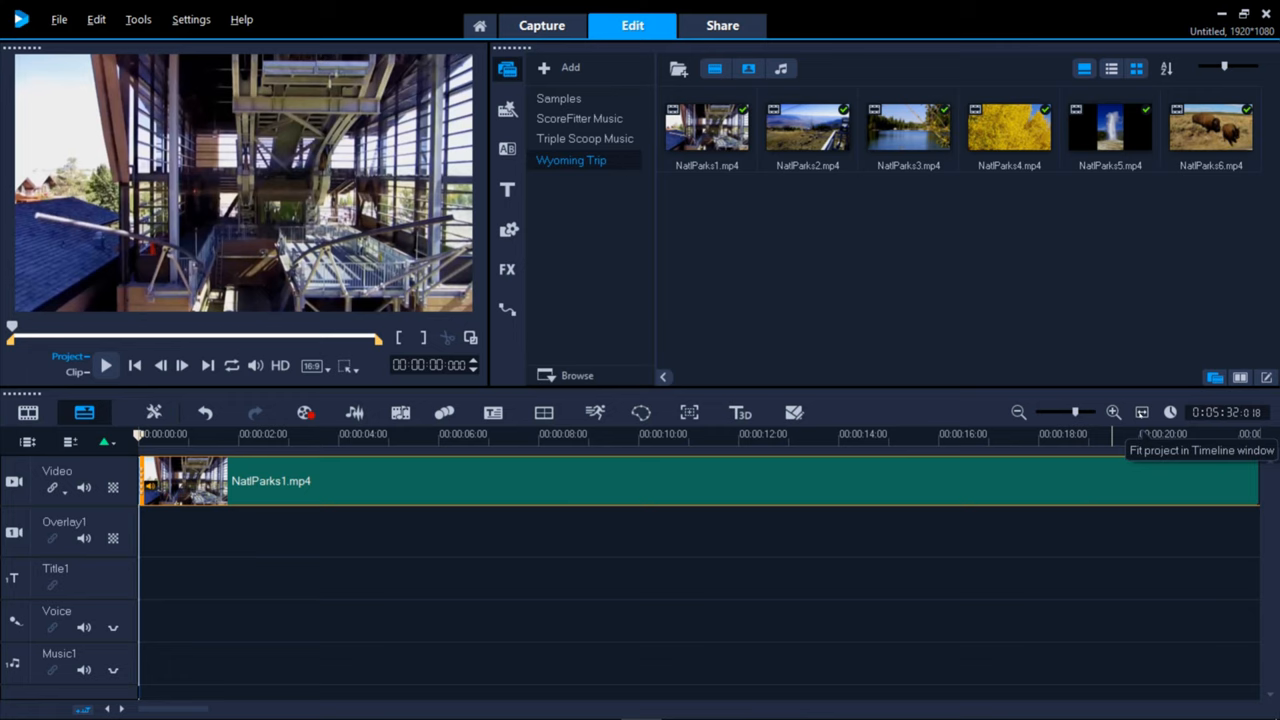
left_click(1140, 412)
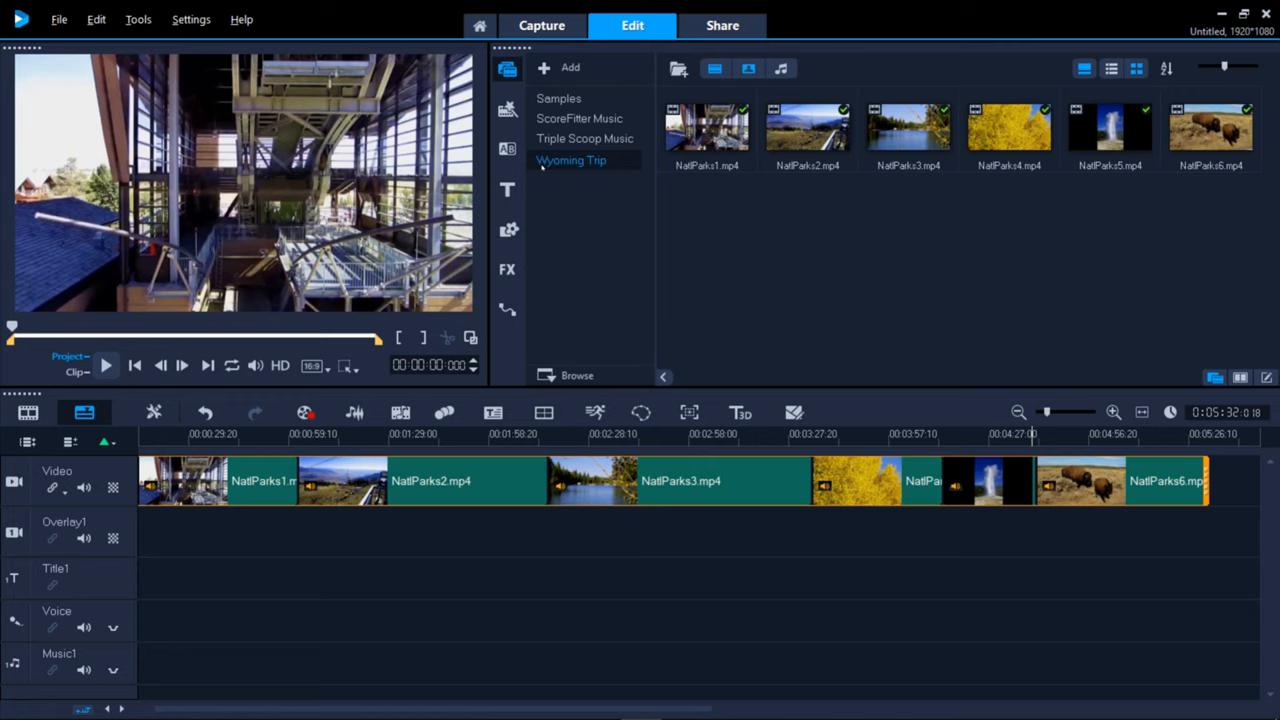
left_click(508, 148)
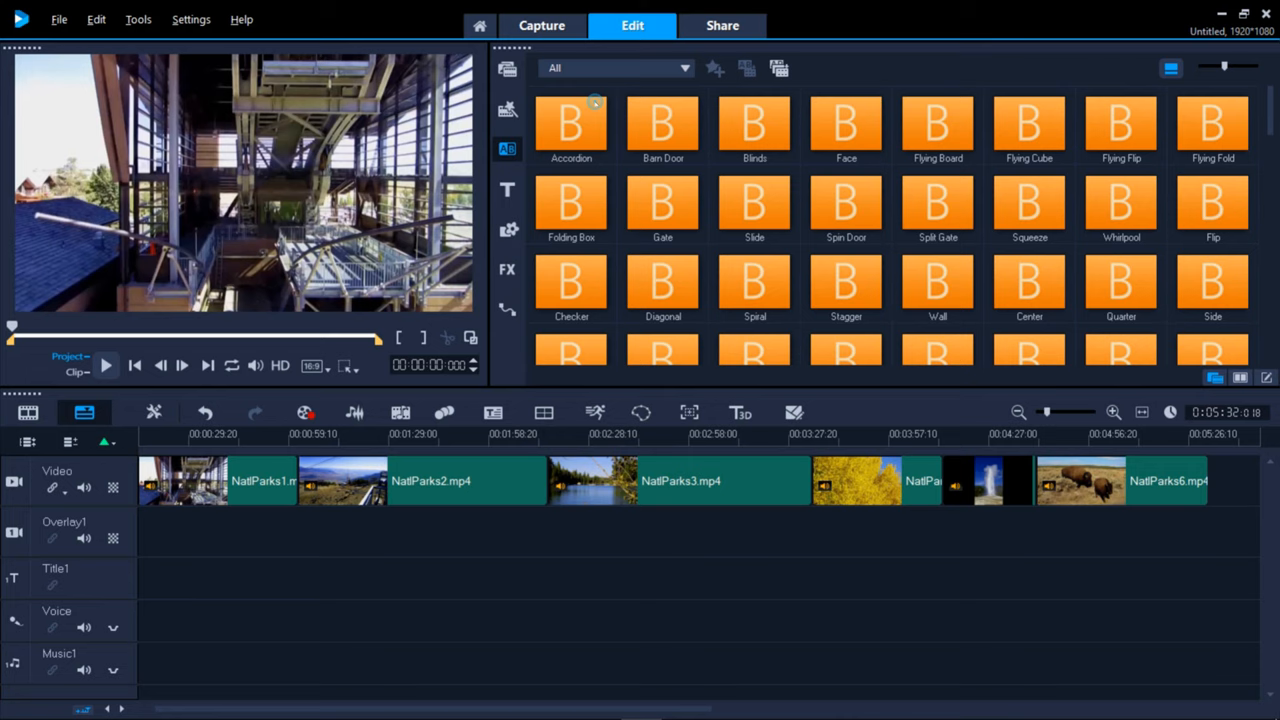
mouse_move(780, 68)
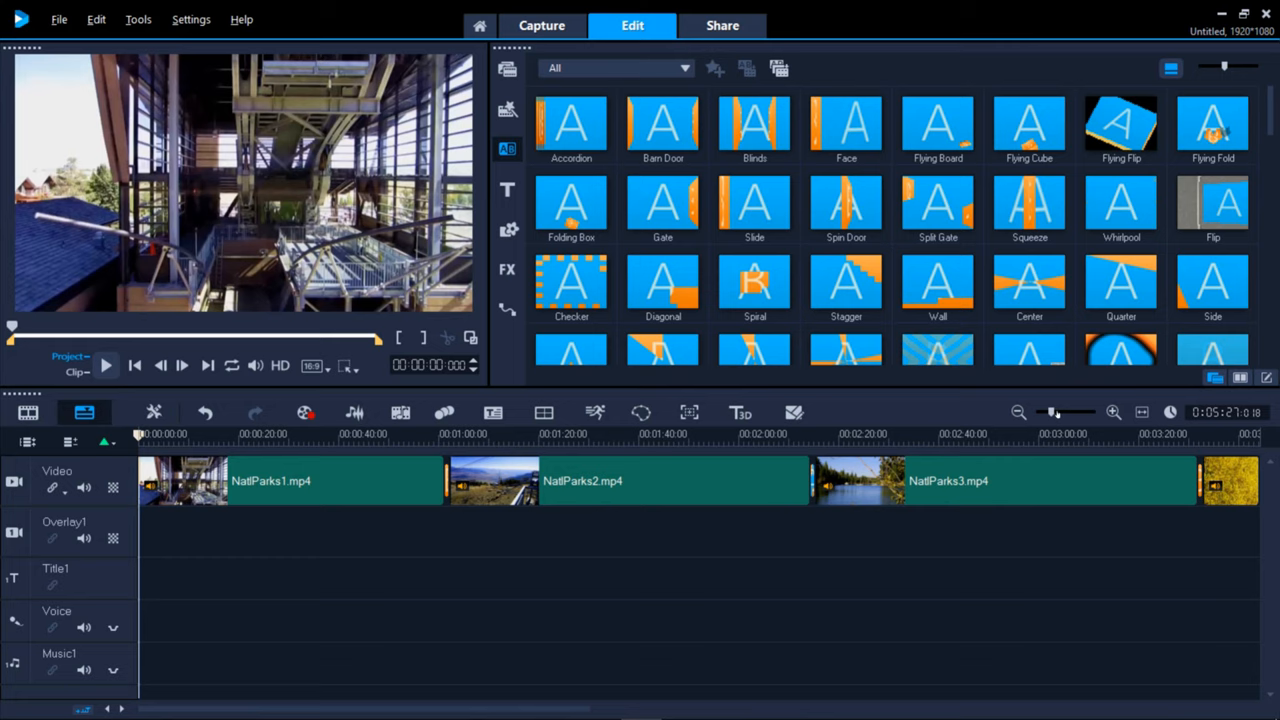
Apply random transitions between the clips and move to the Share step with MPEG-4 export.
left_click(722, 24)
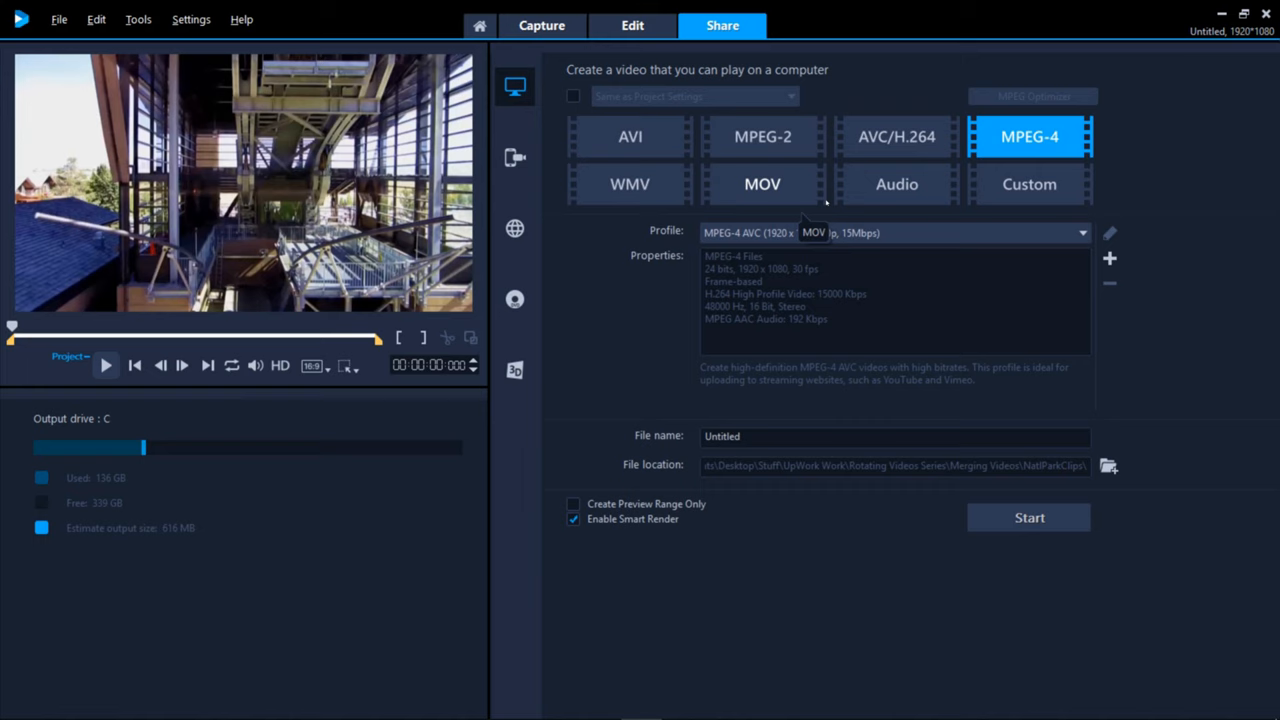